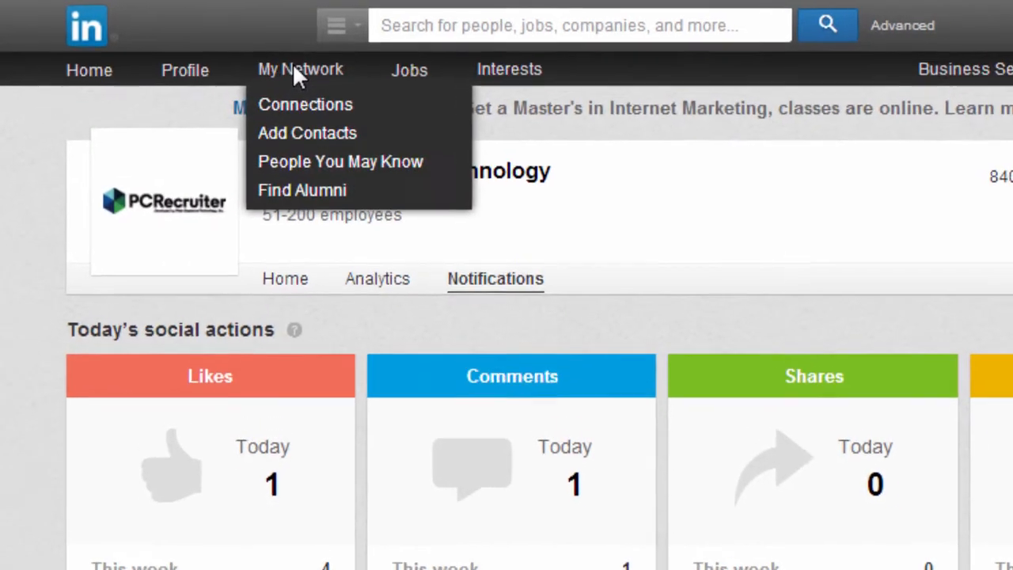
Go to LinkedIn Connections and open Export LinkedIn Connections under Advanced Settings.
click(305, 104)
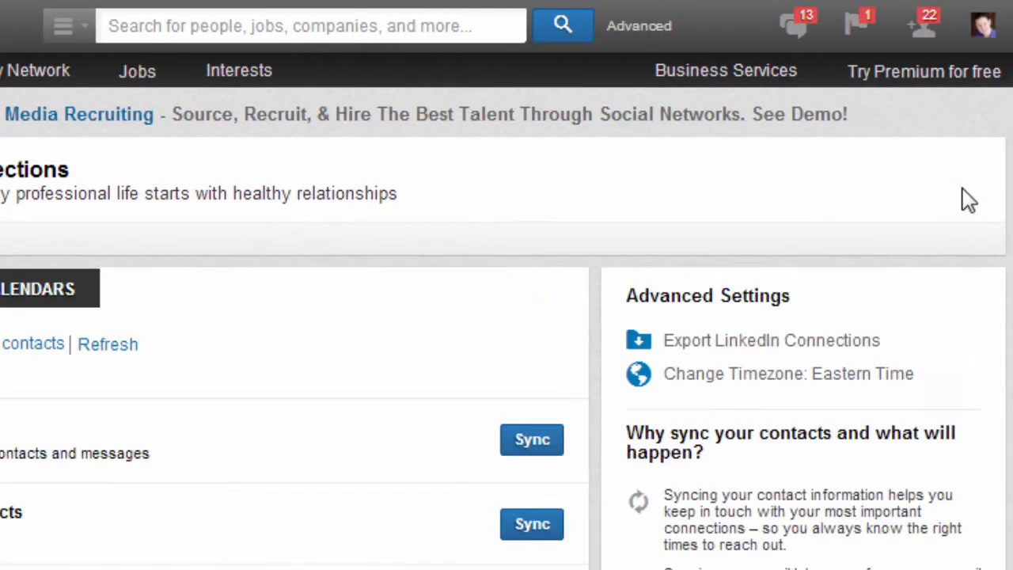
scroll(down, 3)
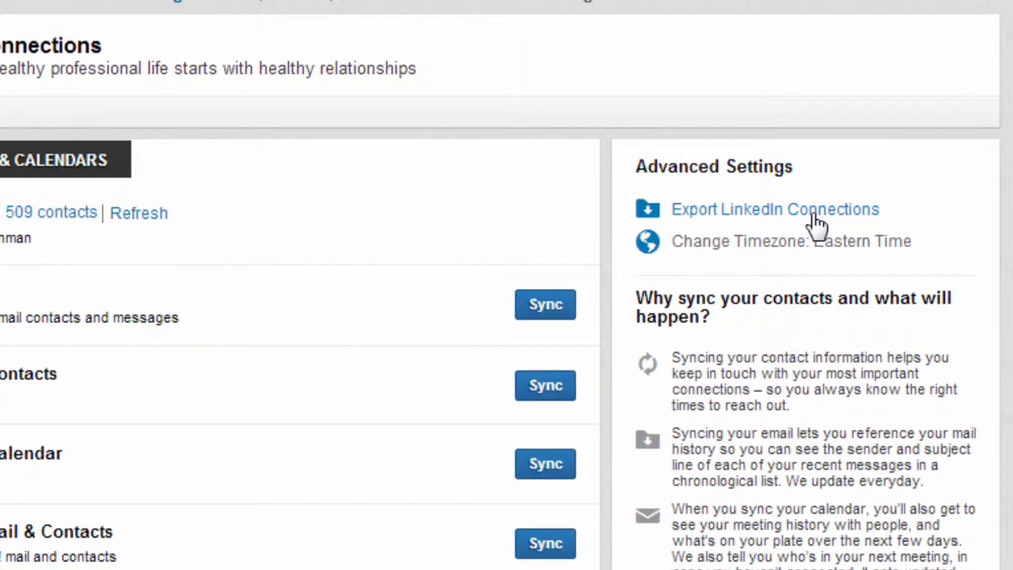
click(775, 209)
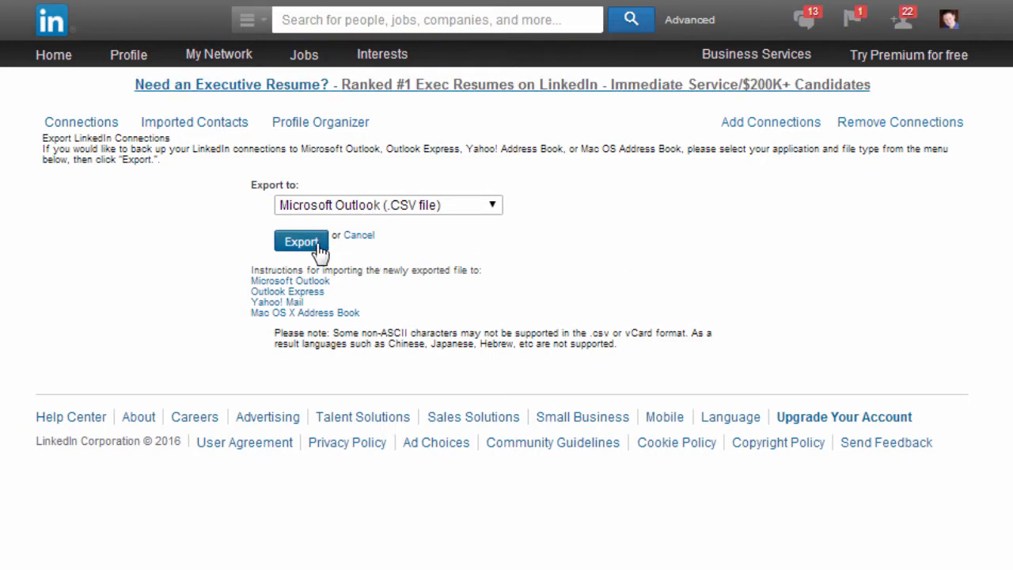
Export connections as Outlook CSV, entering captcha text '3529' and continuing.
click(301, 241)
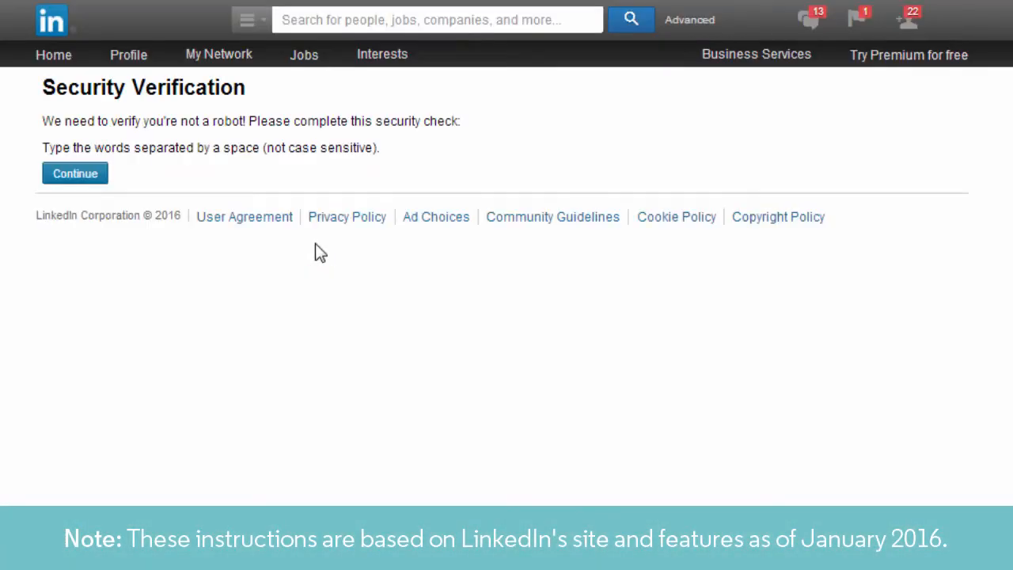
click(75, 174)
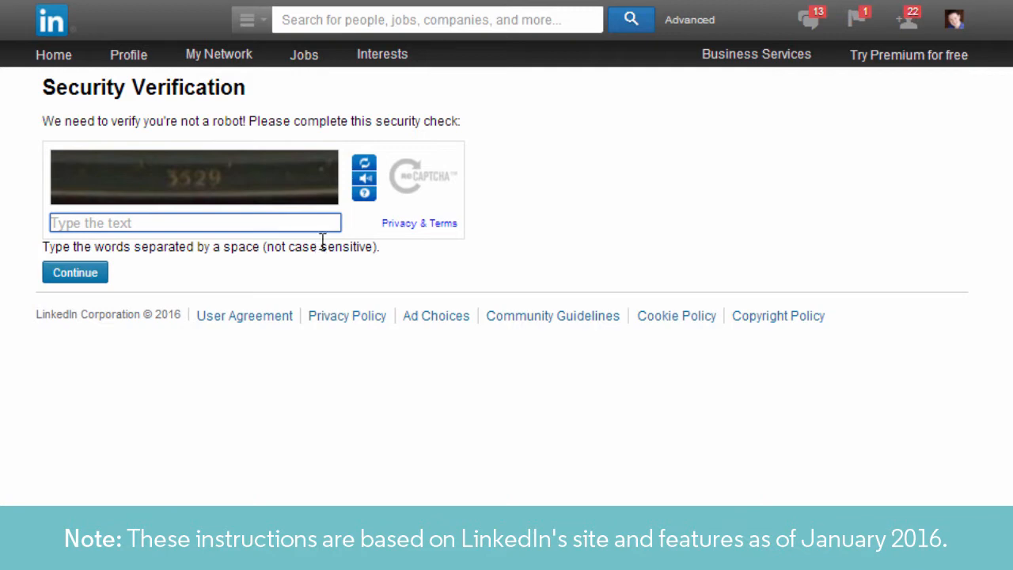
text(3529)
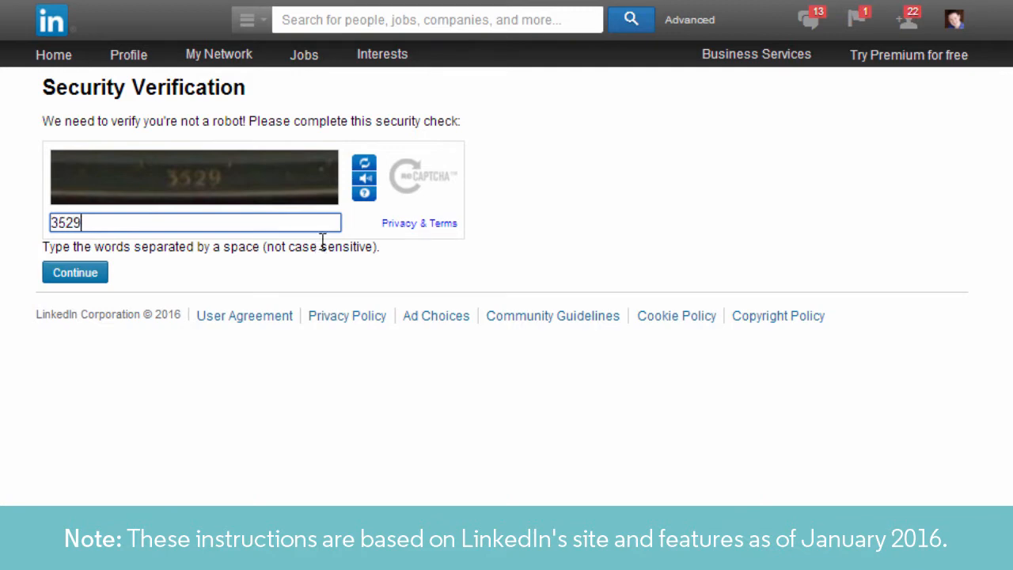
click(75, 272)
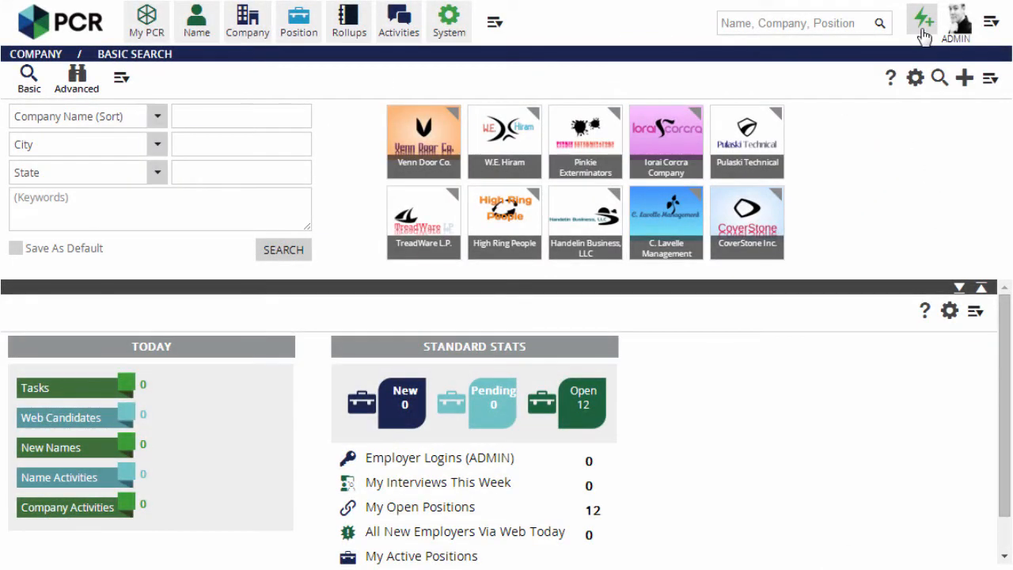
Launch the Add Candidate Wizard from the quick-add icon to import a list.
click(921, 17)
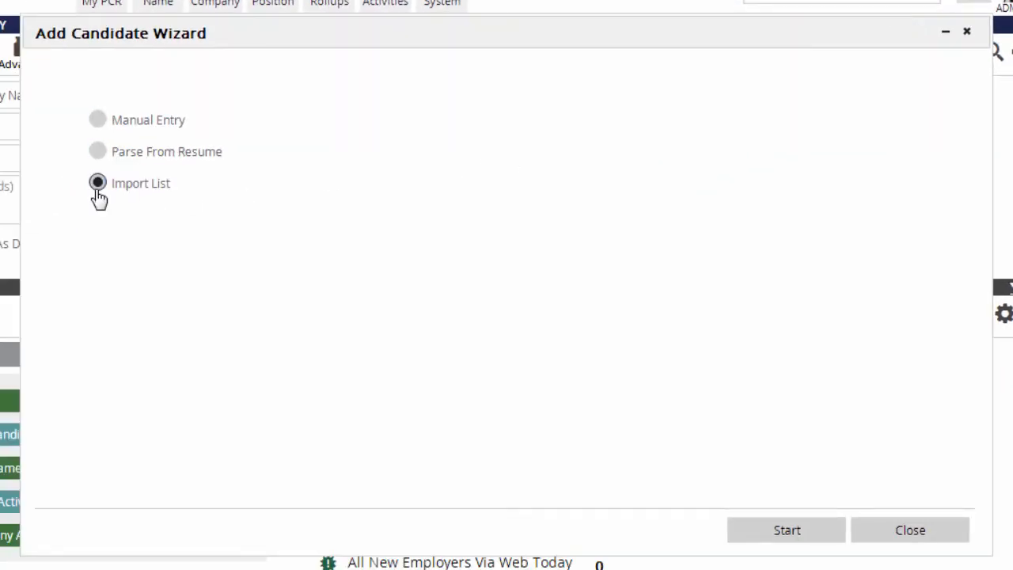
Target the rollup list with the Generic File Mapper/Importer, upload the connections CSV, and continue.
click(786, 530)
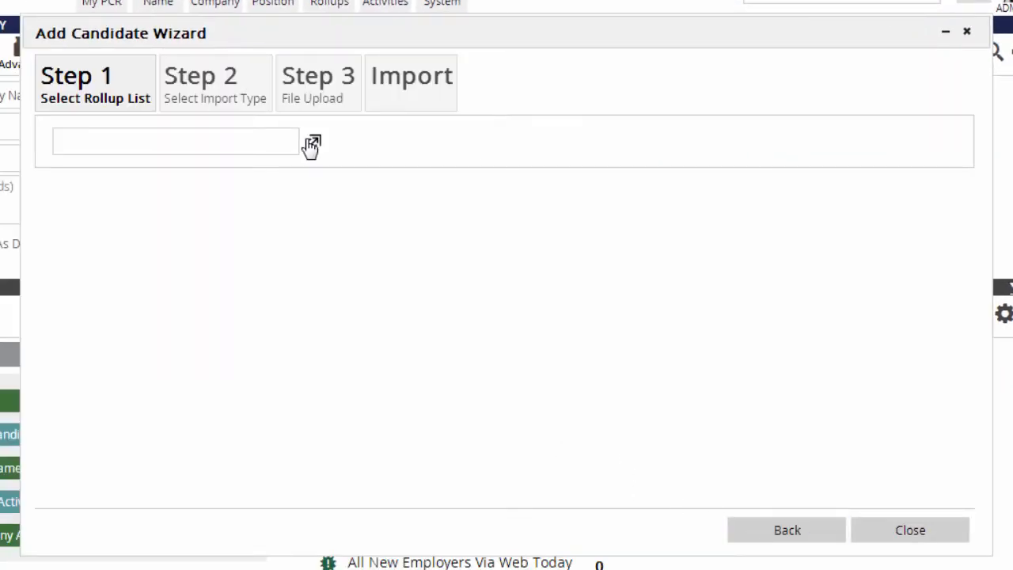
click(311, 145)
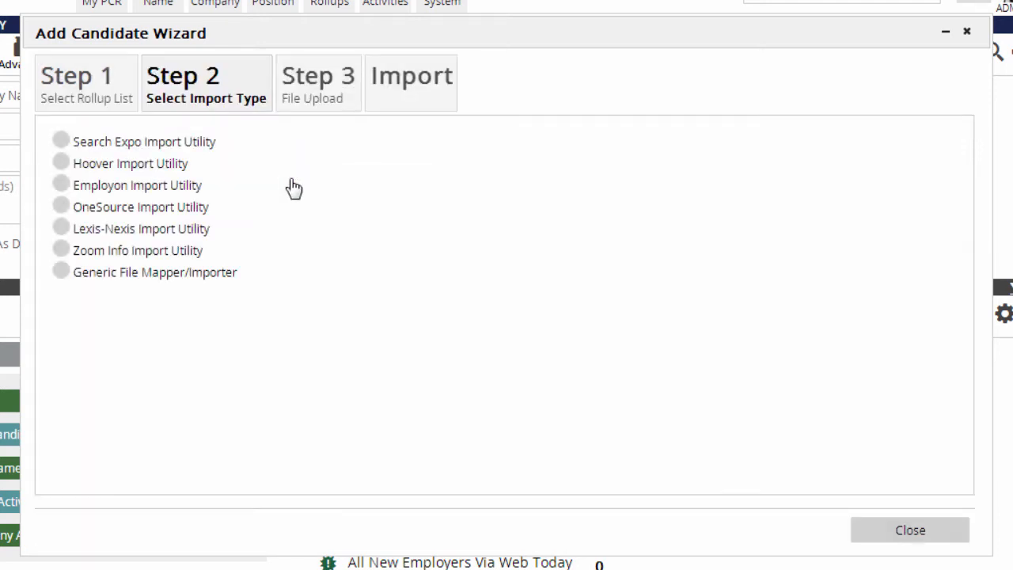
mouse_move(76, 291)
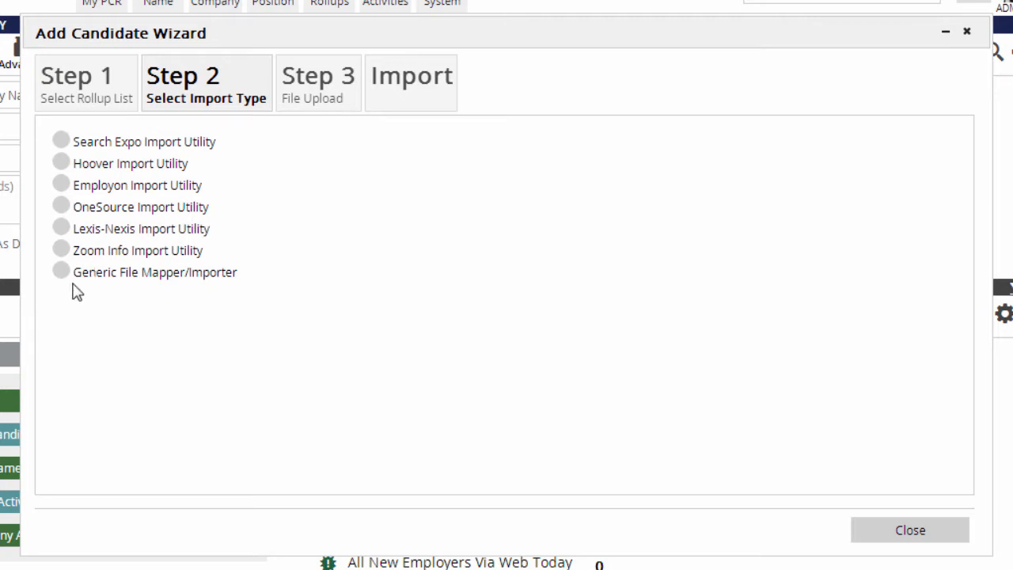
click(61, 270)
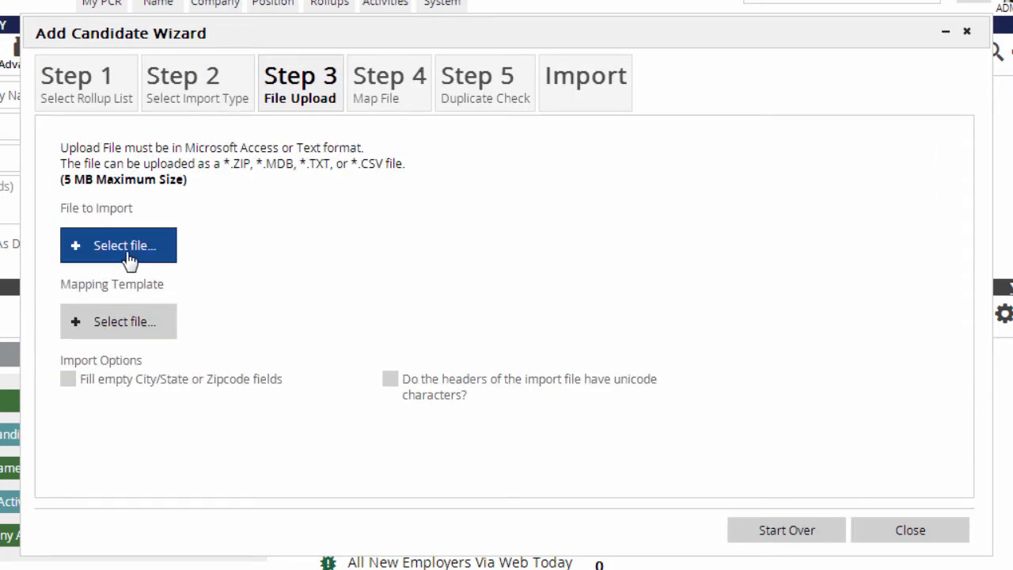
click(119, 245)
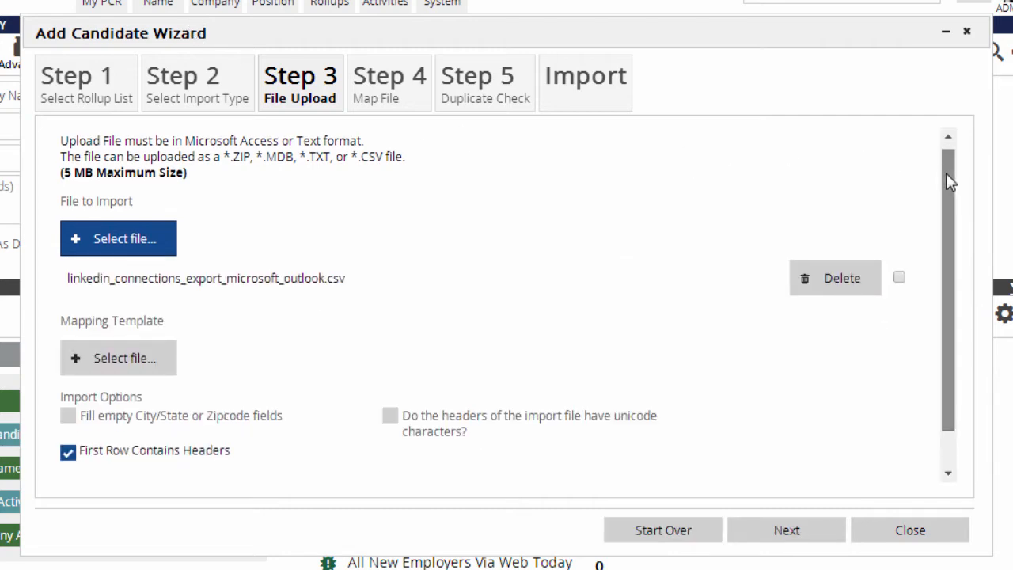
scroll(down, 3)
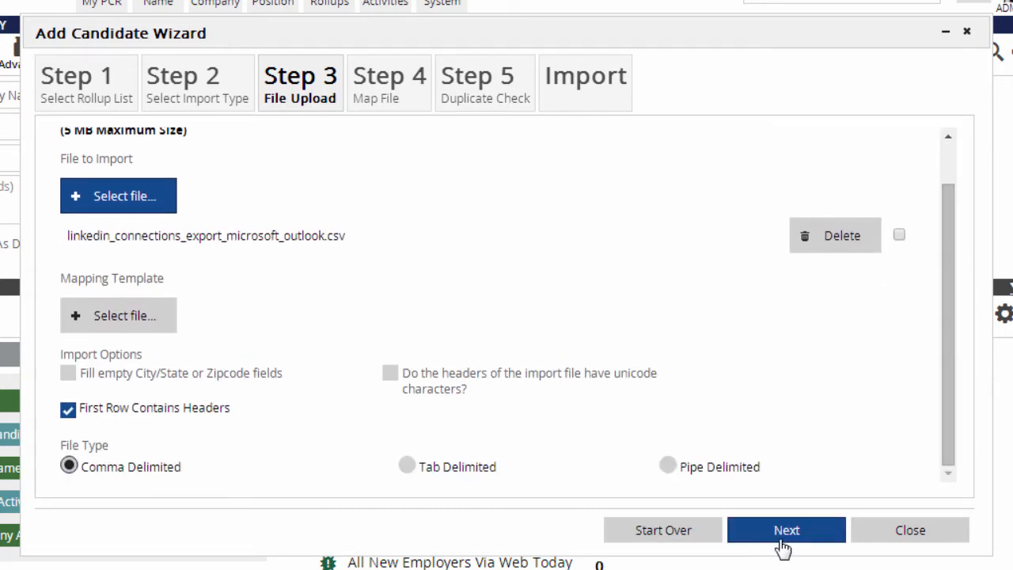
click(786, 529)
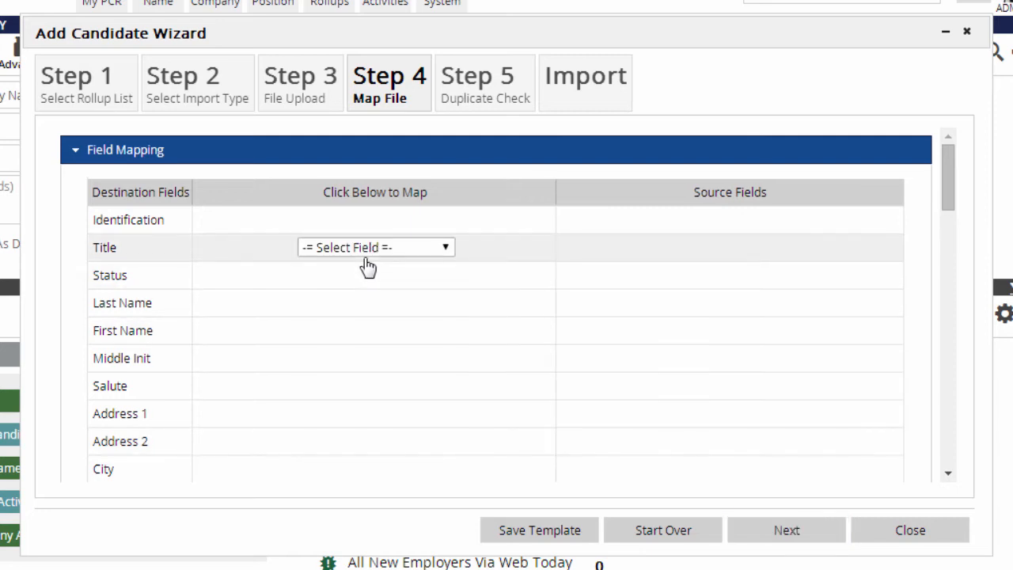
Map Title to Job Title and Email Address to E-mail Address, then continue.
click(376, 247)
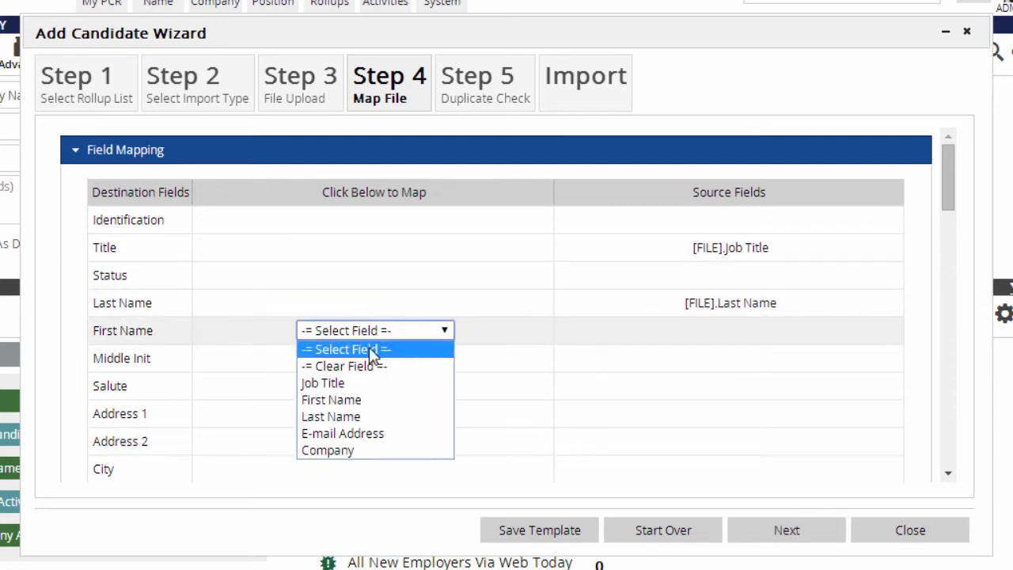
scroll(down, 3)
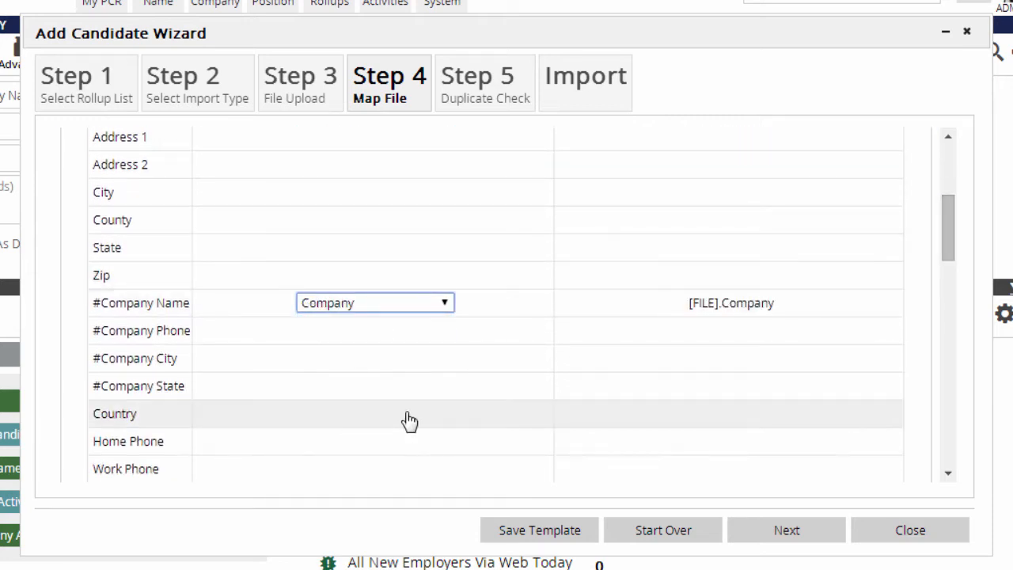
click(374, 345)
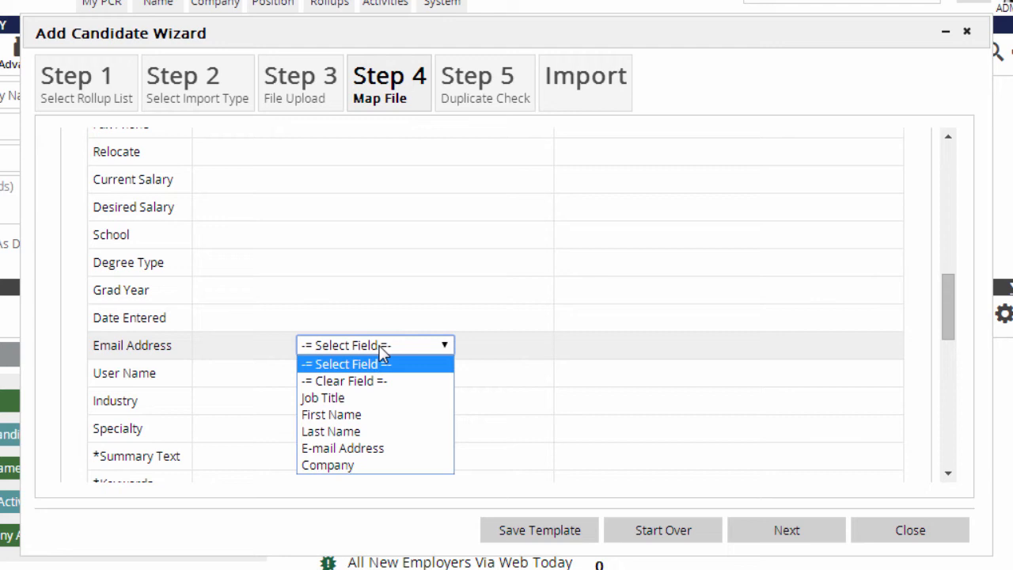
click(342, 448)
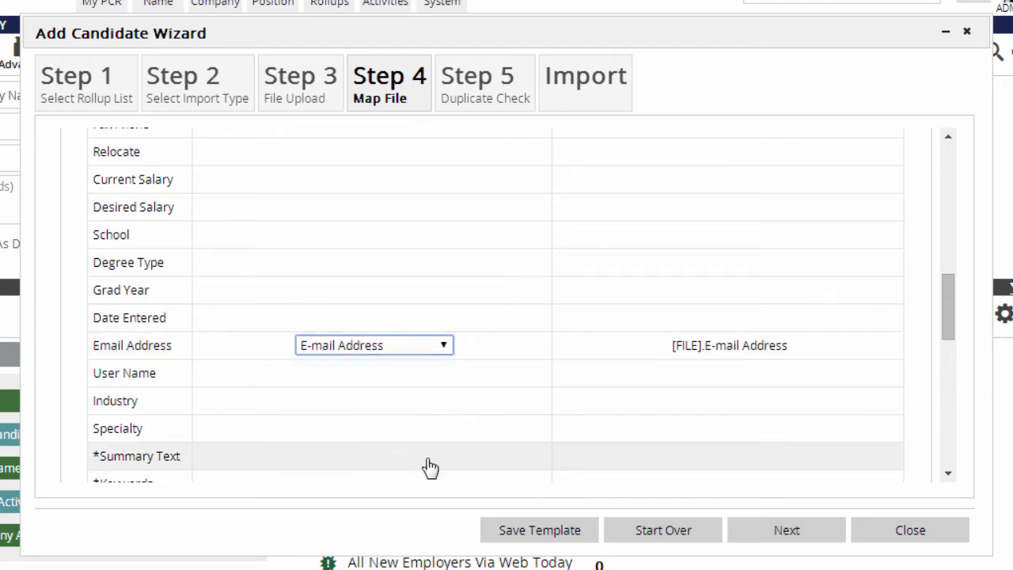
click(786, 530)
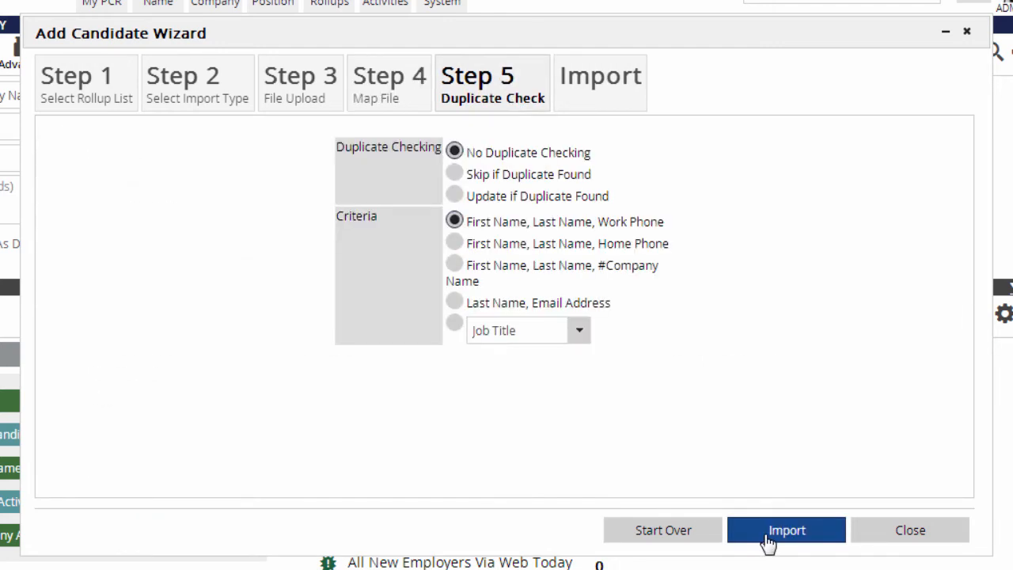
Update duplicates matching First Name, Last Name, Company Name, and start the import.
click(454, 196)
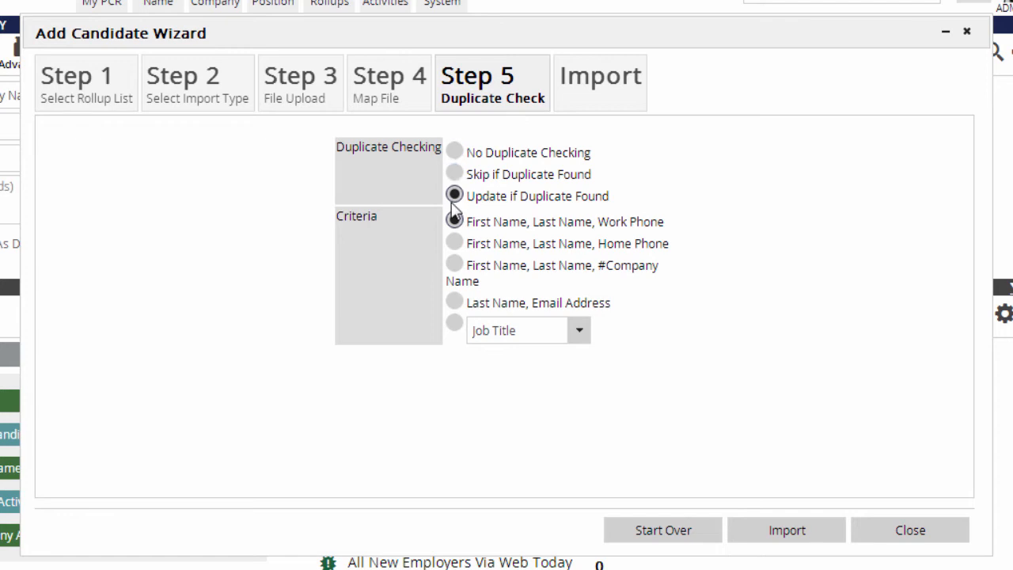
click(454, 264)
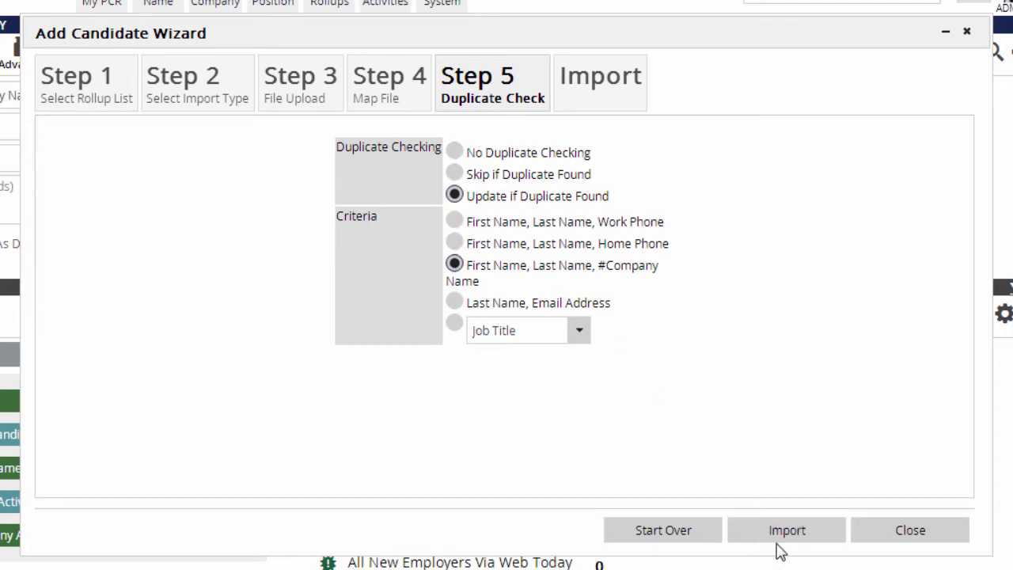
click(786, 530)
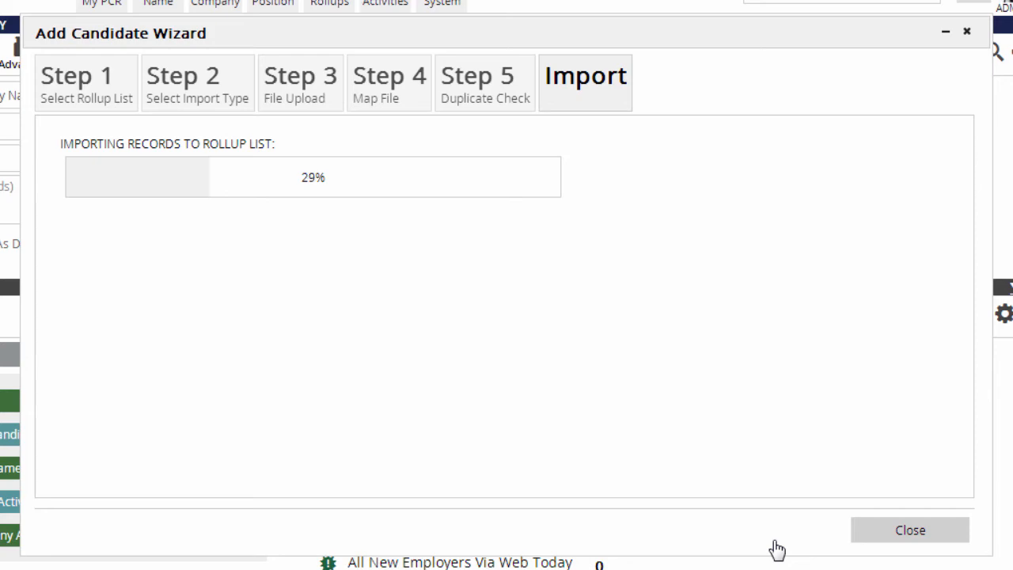
Close the finished wizard and go to Rollups for the LinkedIn Connections list.
click(909, 530)
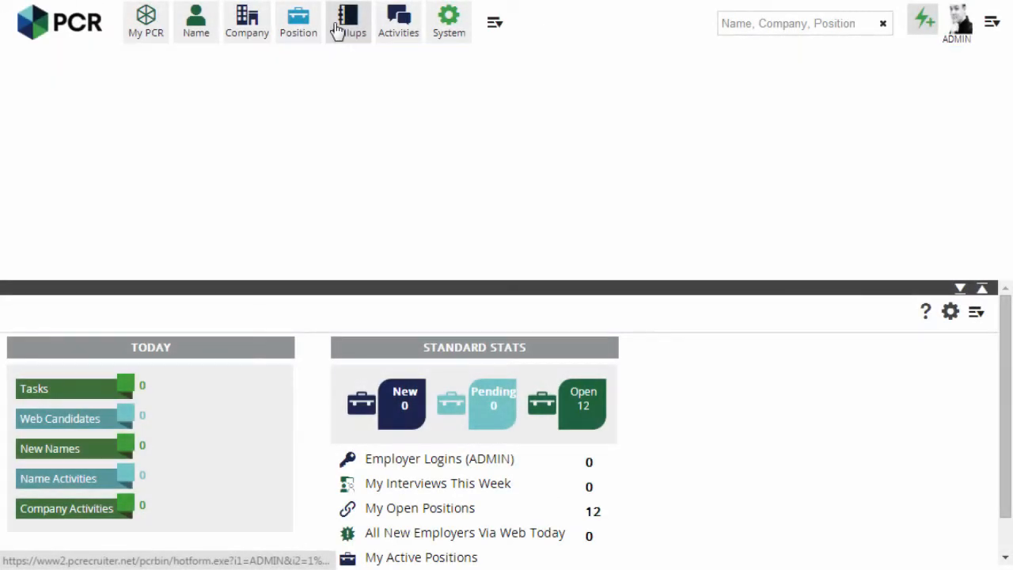
click(348, 21)
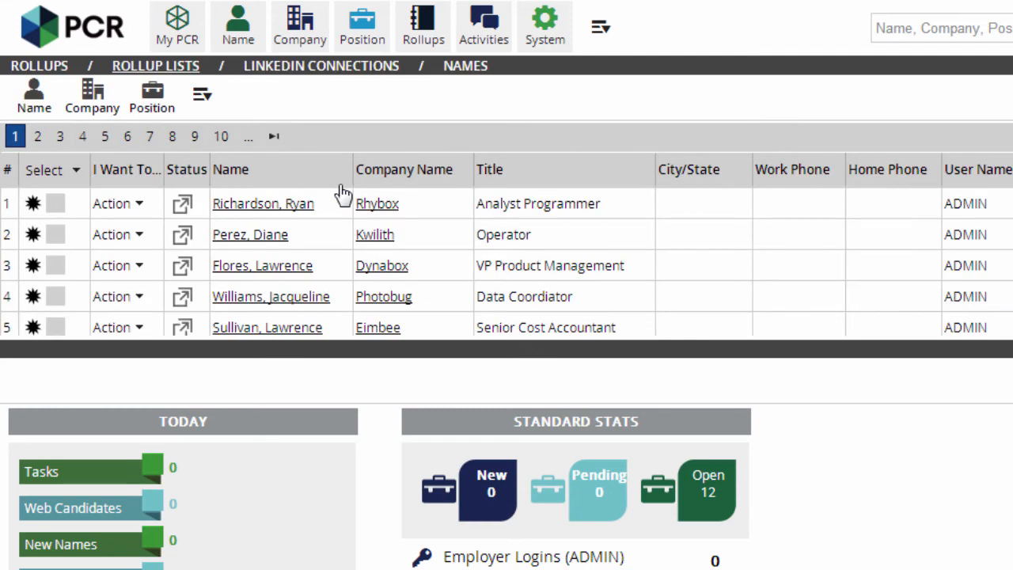
mouse_move(354, 192)
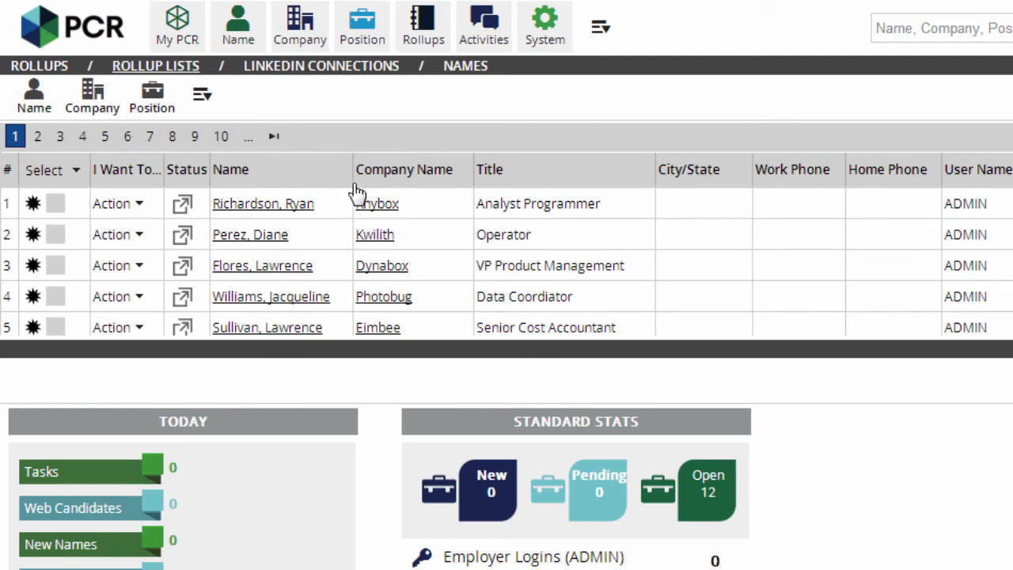
click(263, 203)
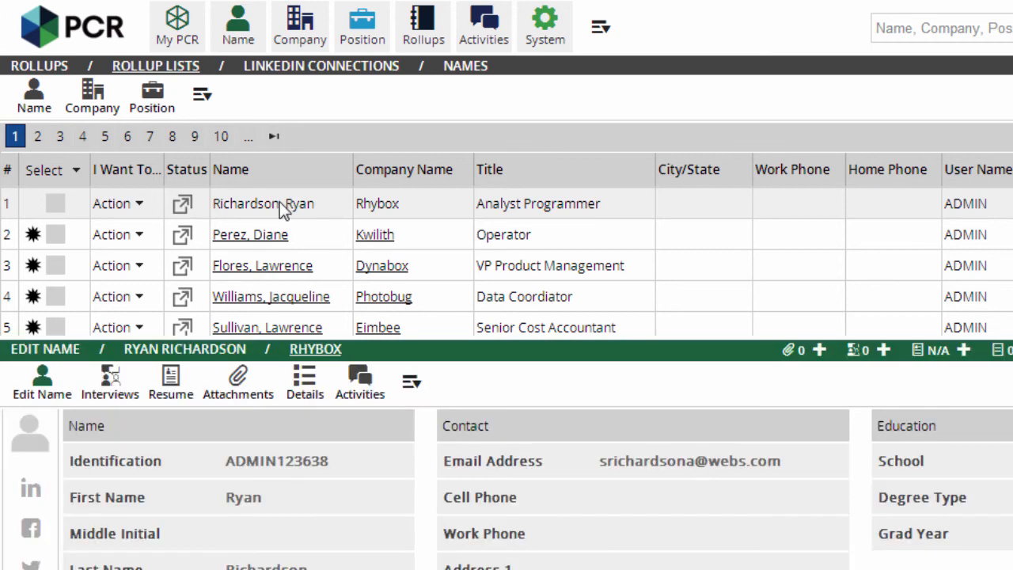